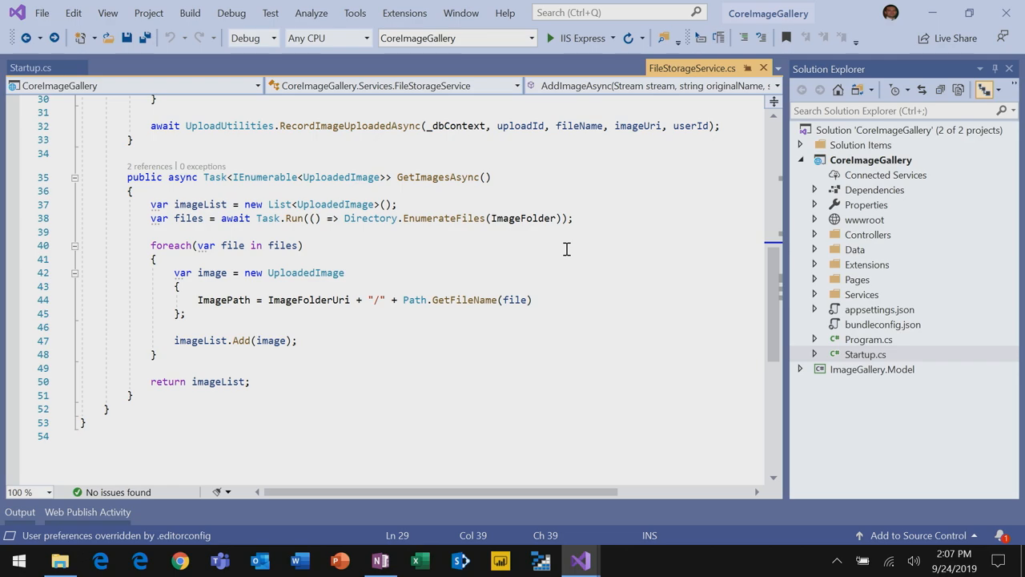
Bring up the CoreImageGallery project's context menu in Solution Explorer to reach Publish.
{"action": "right_click", "coordinate": [871, 160]}
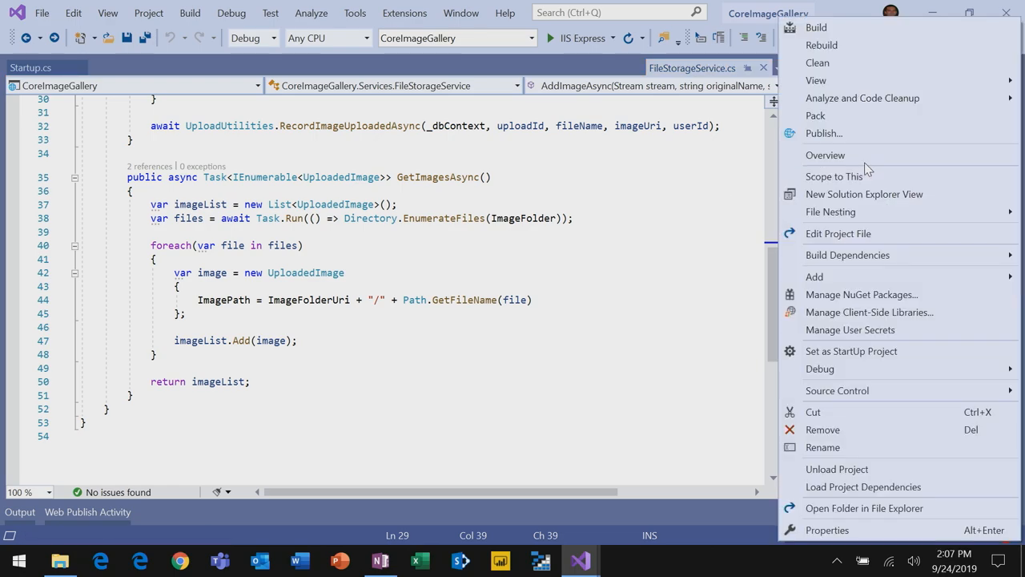